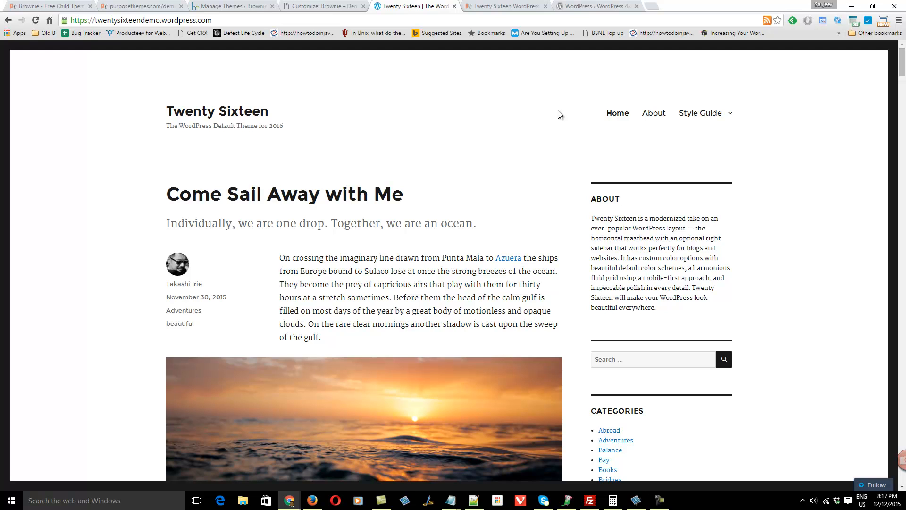
mouse_move(507, 16)
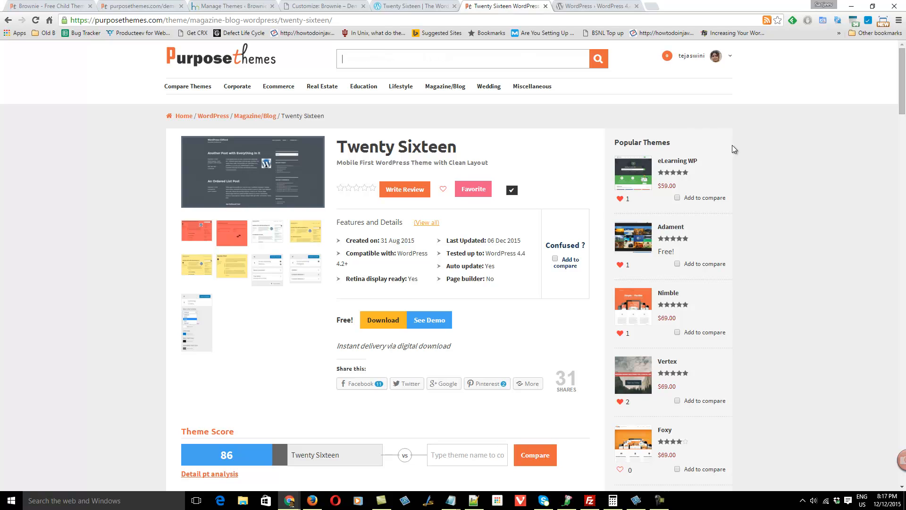
- Review the Twenty Sixteen listing's features, free download and theme score of 86
scroll(down, 3)
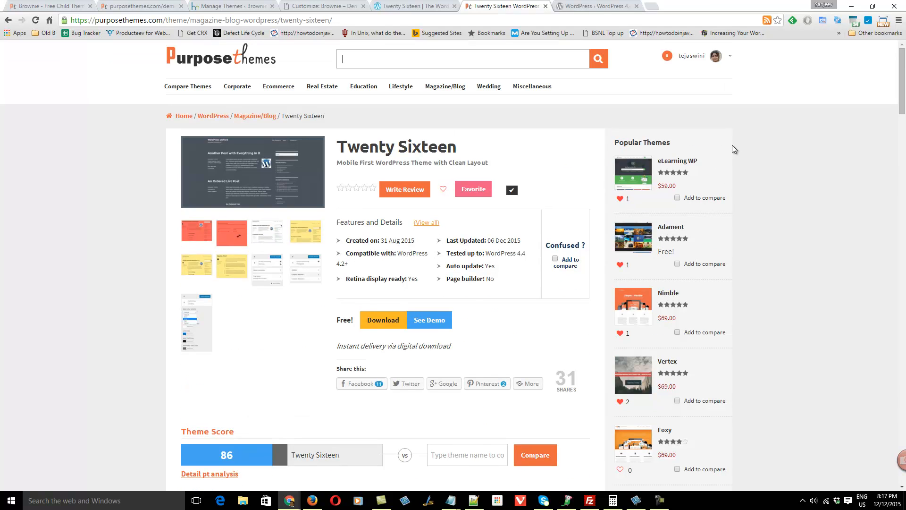
mouse_move(400, 86)
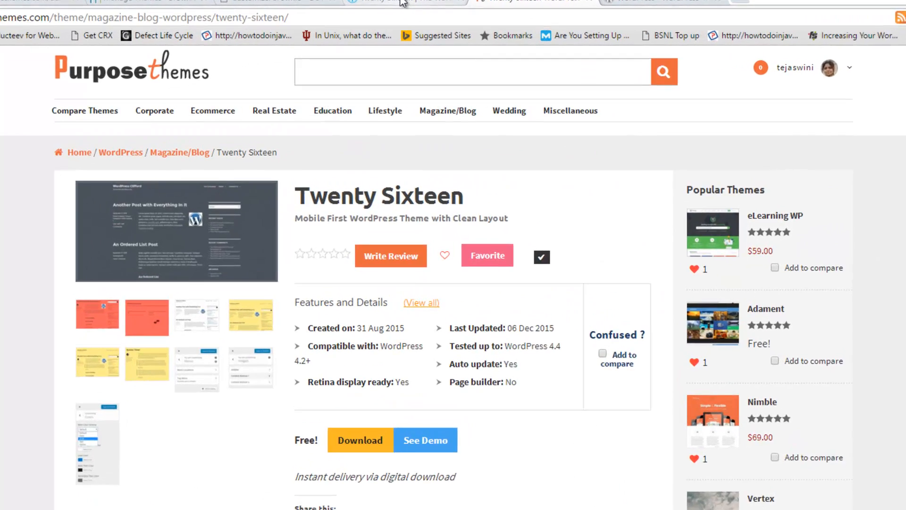
- Return to the Twenty Sixteen demo site and read down the Come Sail Away with Me post
click(424, 440)
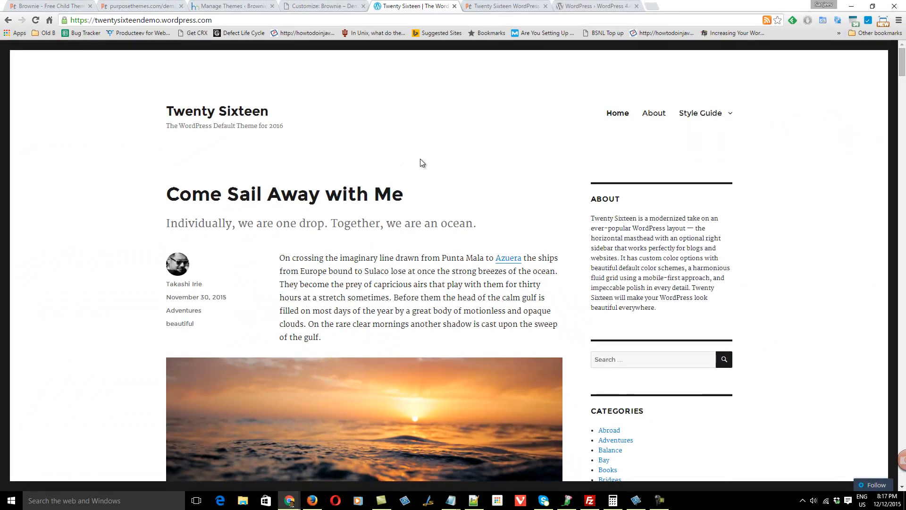
scroll(down, 3)
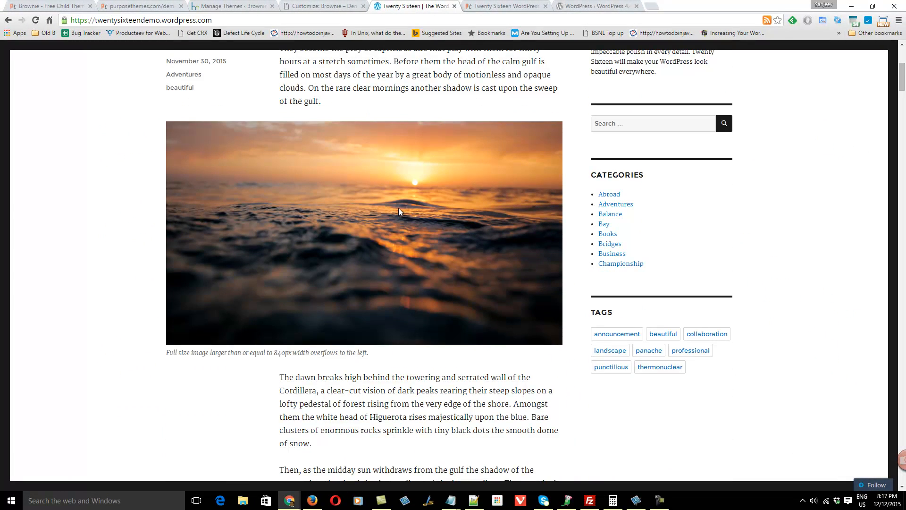
scroll(down, 3)
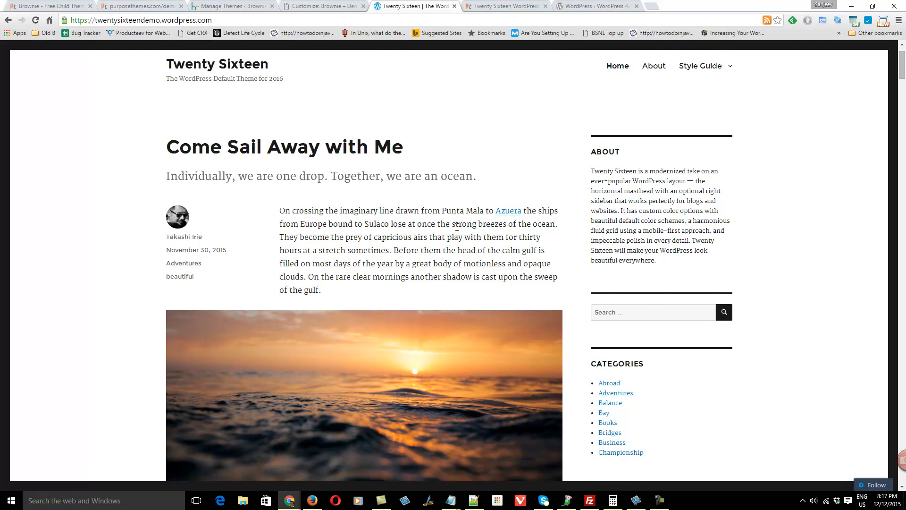
scroll(down, 3)
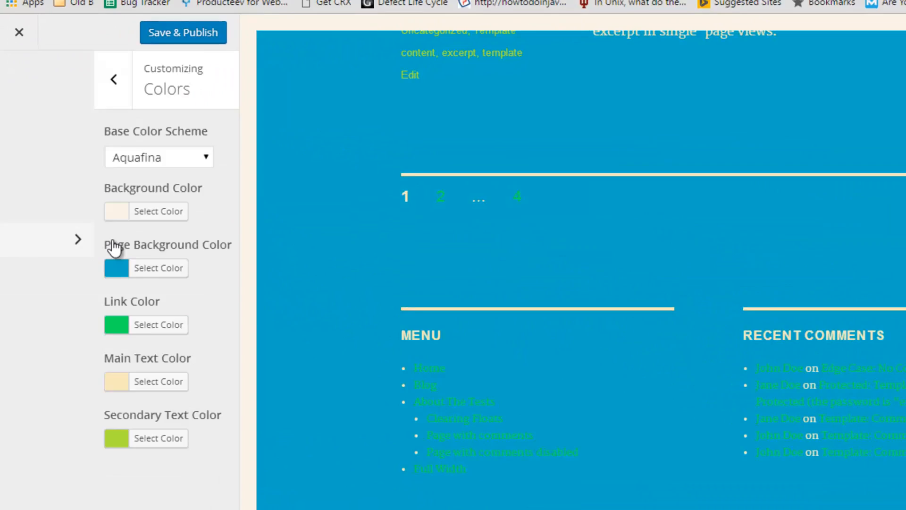
click(159, 156)
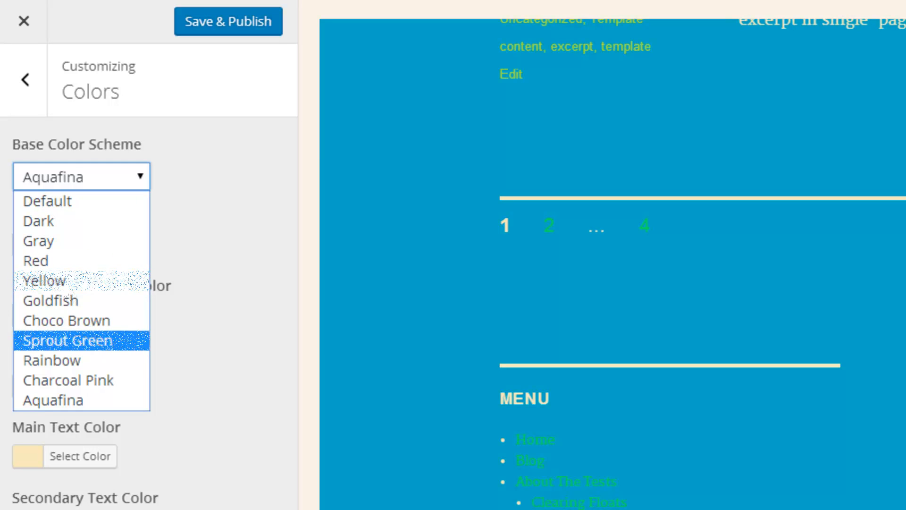
mouse_move(66, 301)
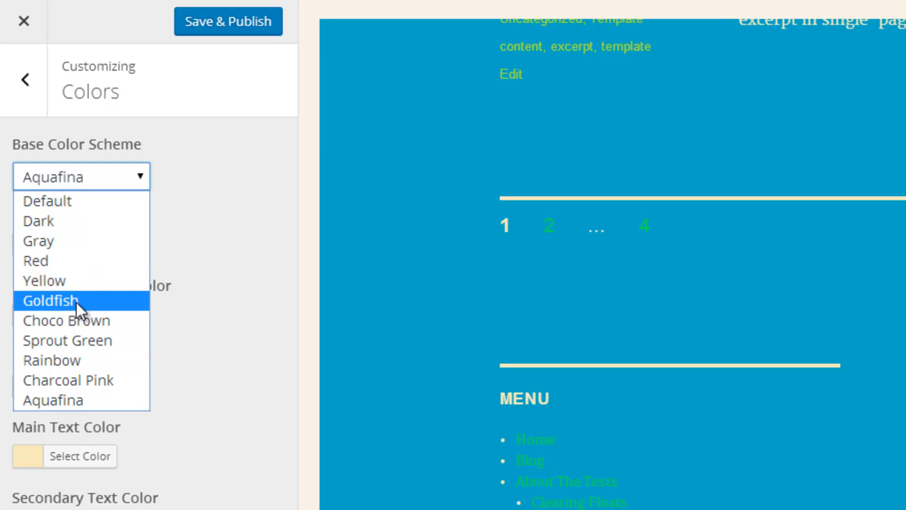
click(50, 300)
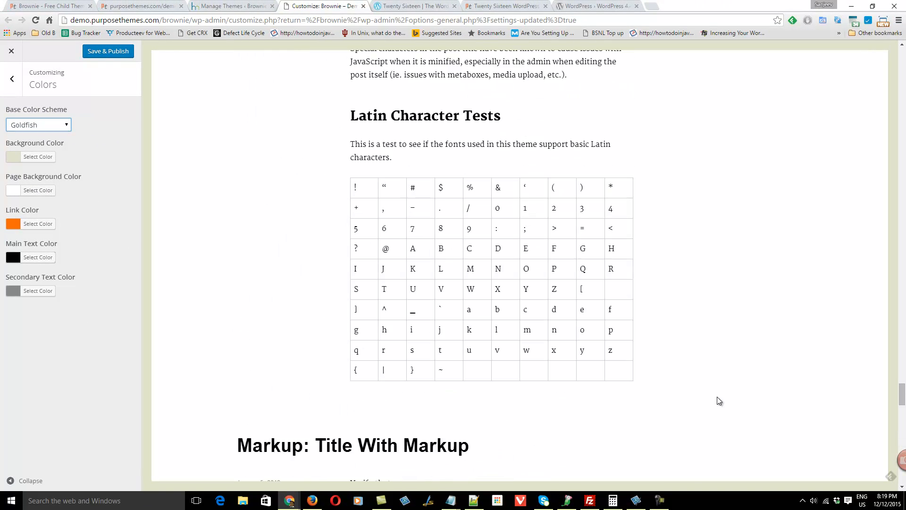
scroll(down, 3)
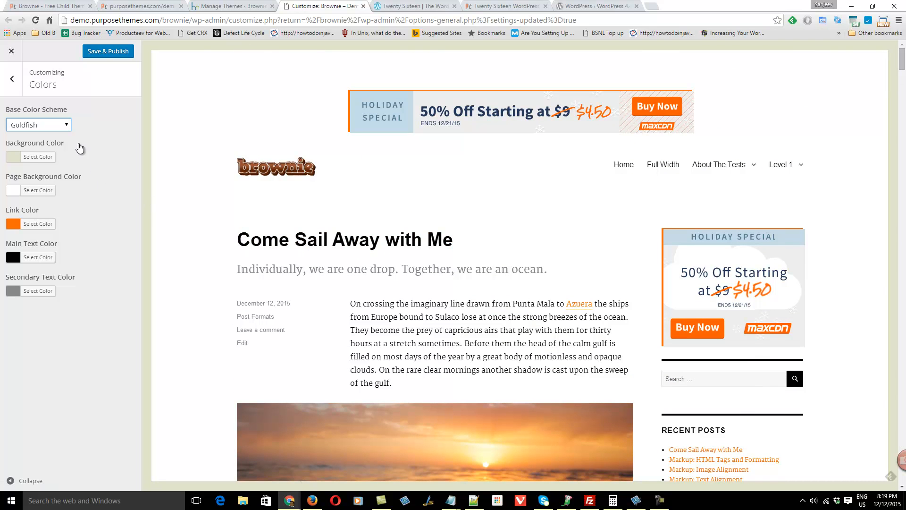
click(37, 125)
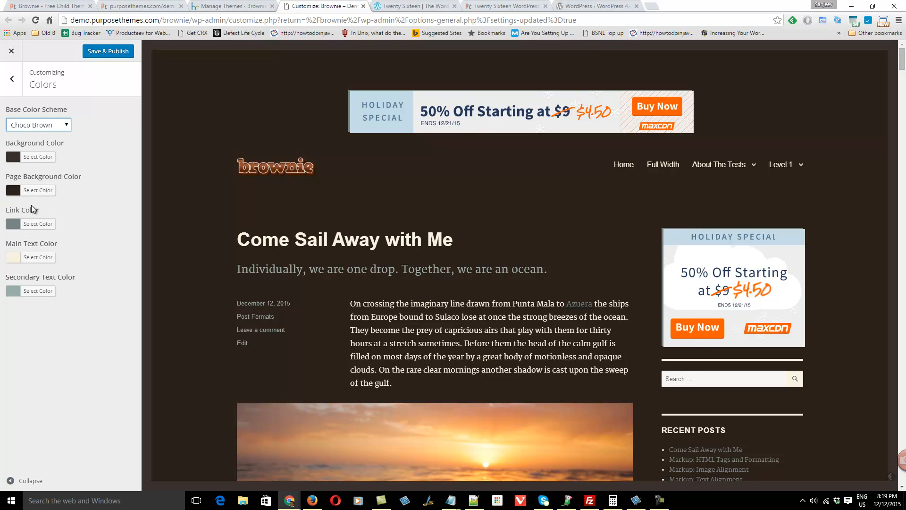
click(38, 125)
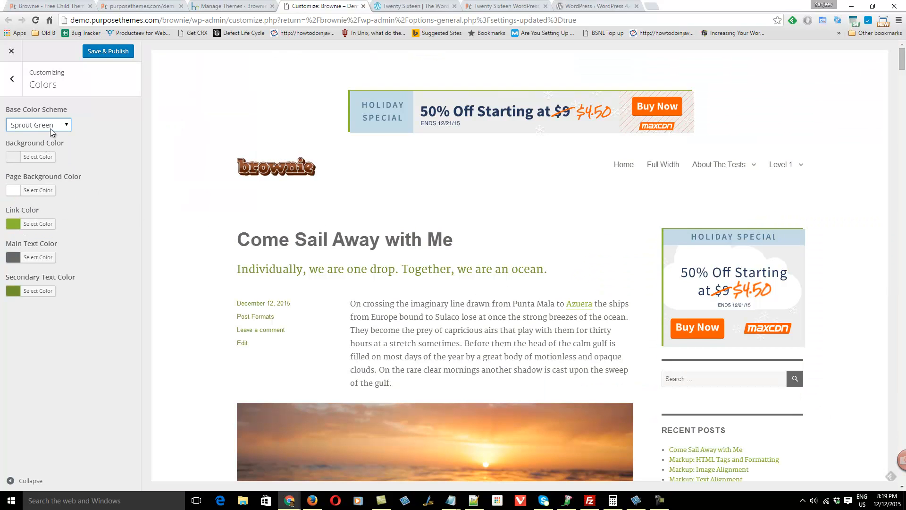
click(37, 124)
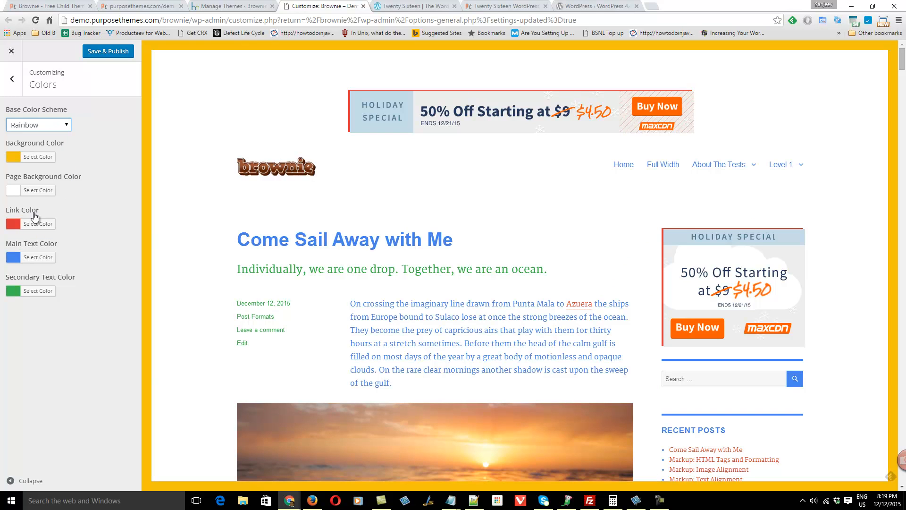
mouse_move(62, 136)
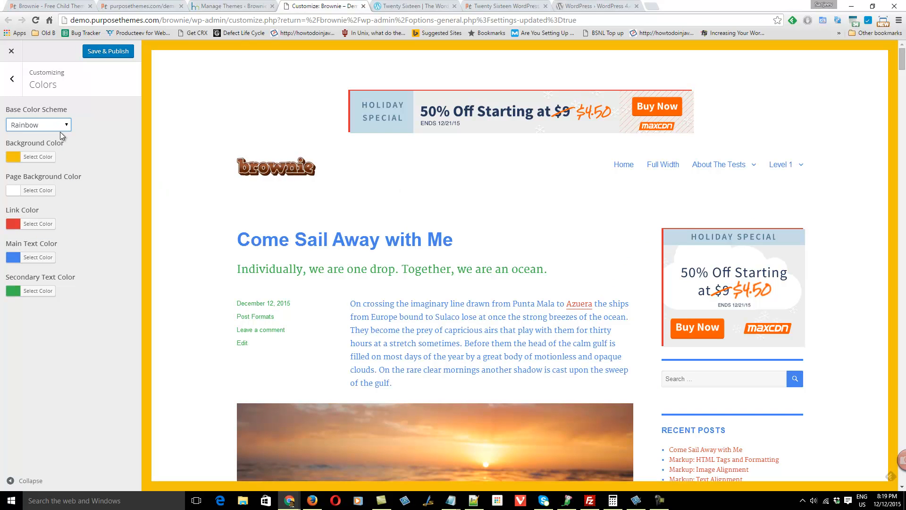
click(37, 124)
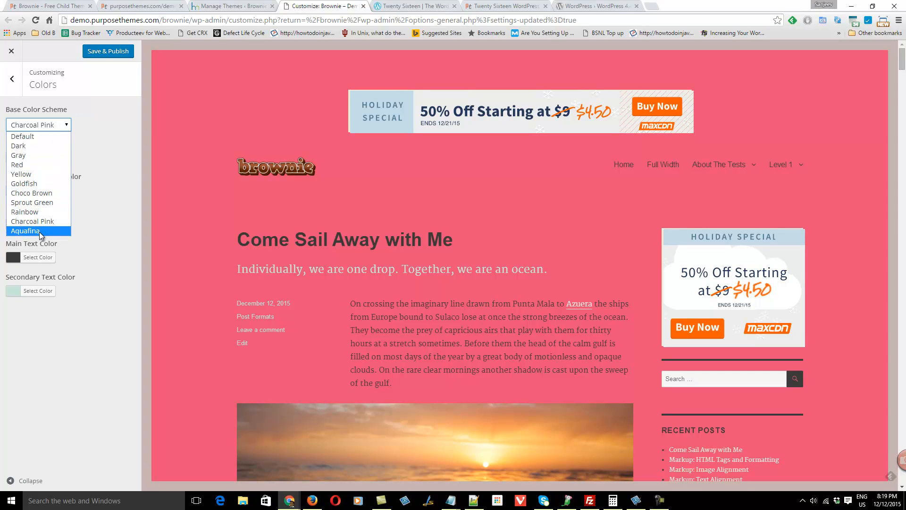
click(24, 231)
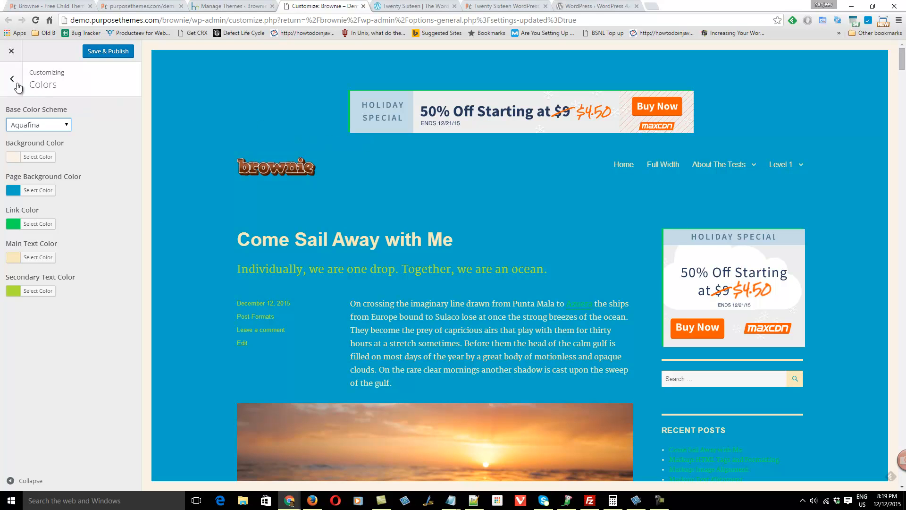
- Review Site Identity (title Brownie, tagline, logo) and return to the sections overview
click(11, 79)
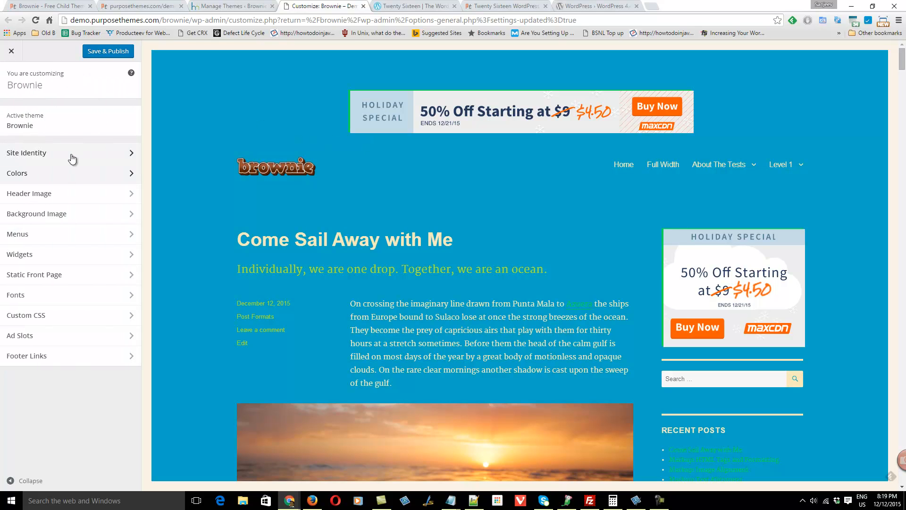
click(26, 153)
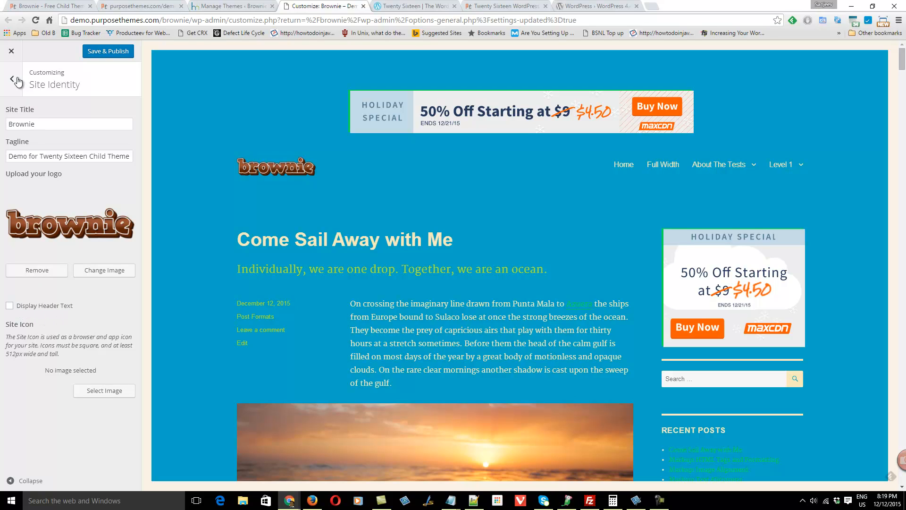
click(10, 78)
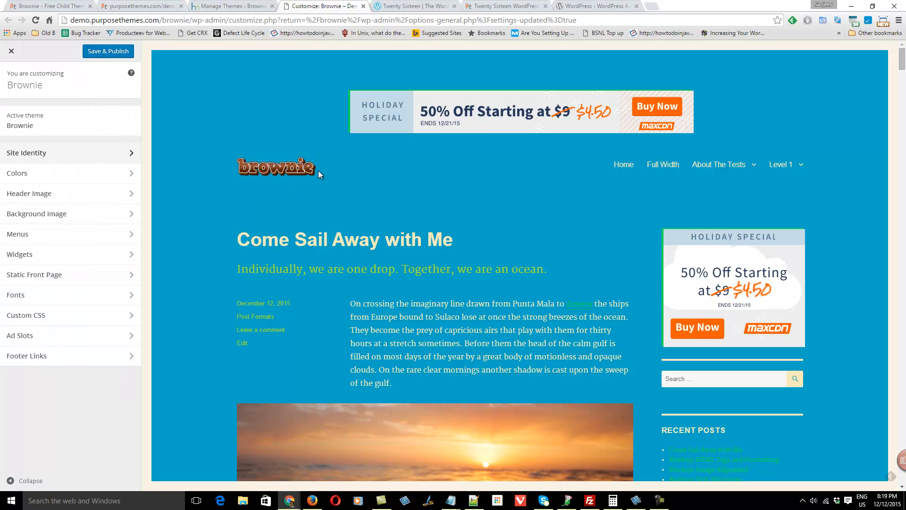
mouse_move(83, 218)
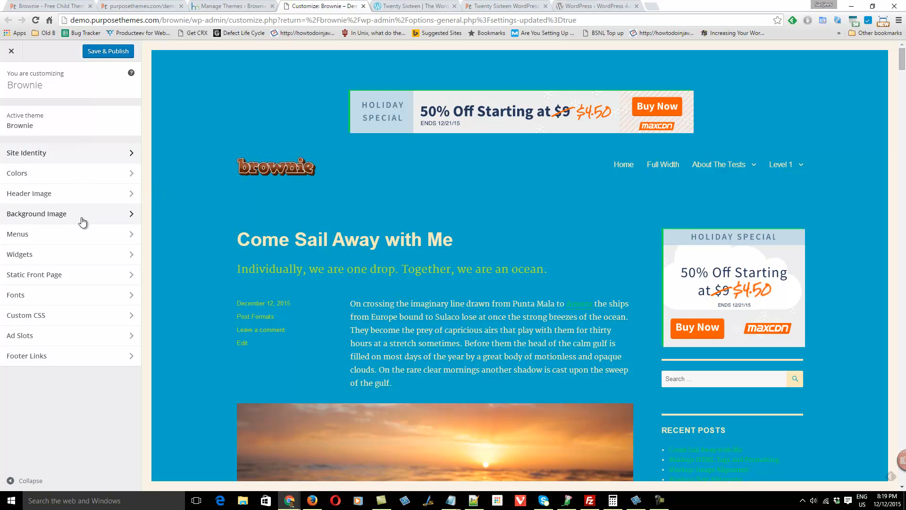
mouse_move(154, 54)
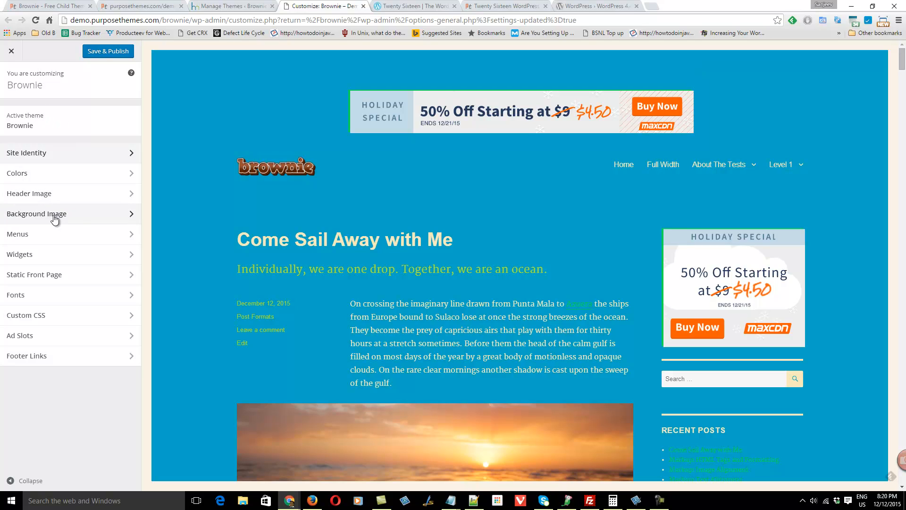
- Check Background Image has no image and Remove Background Frame ticked, then return to the overview
click(37, 213)
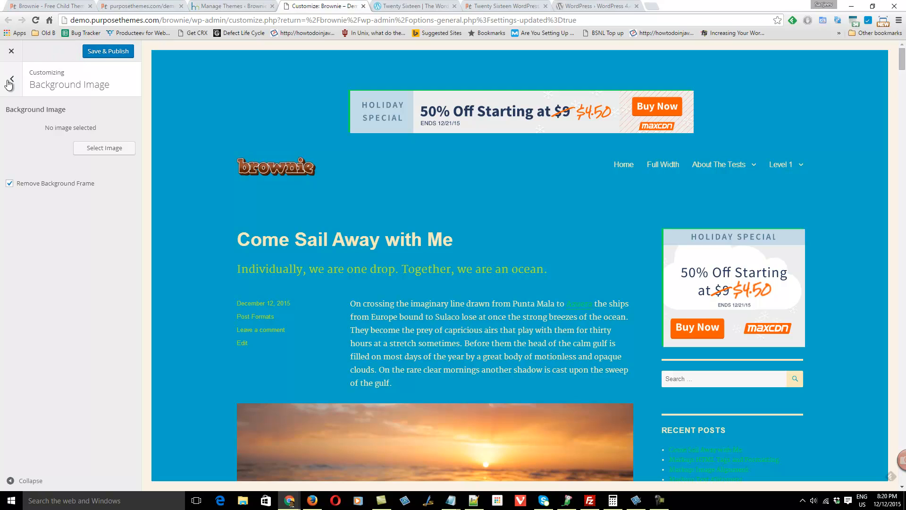
mouse_move(583, 46)
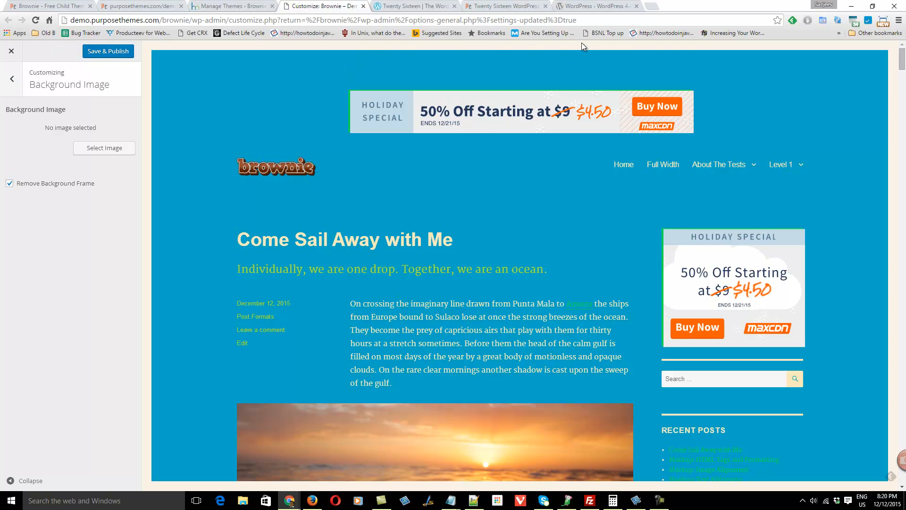
mouse_move(728, 48)
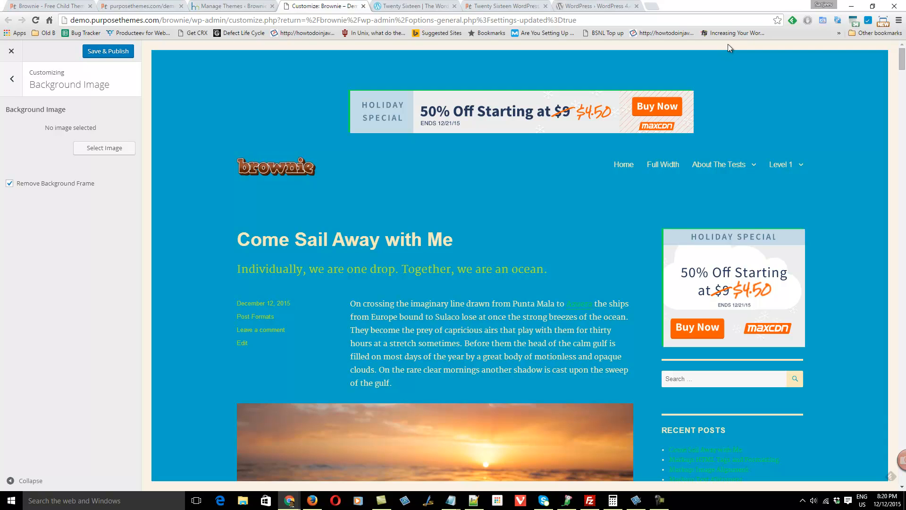
mouse_move(722, 47)
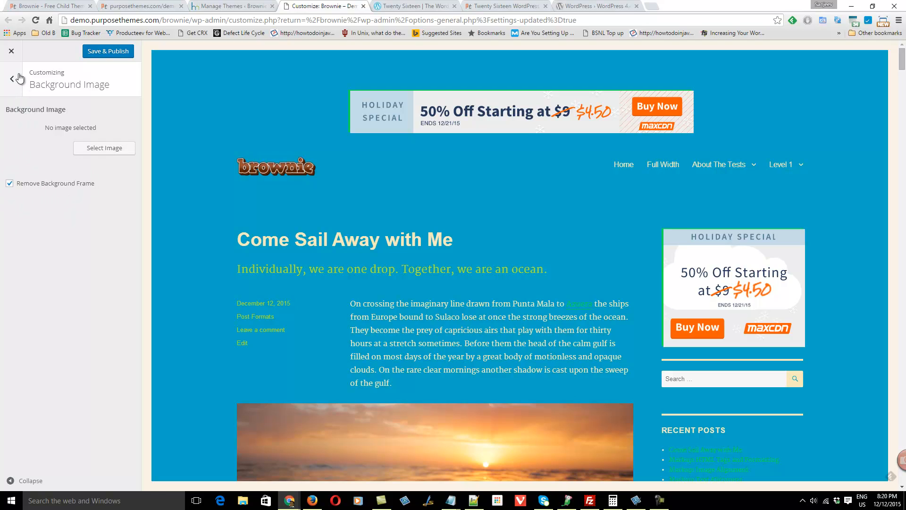
click(11, 78)
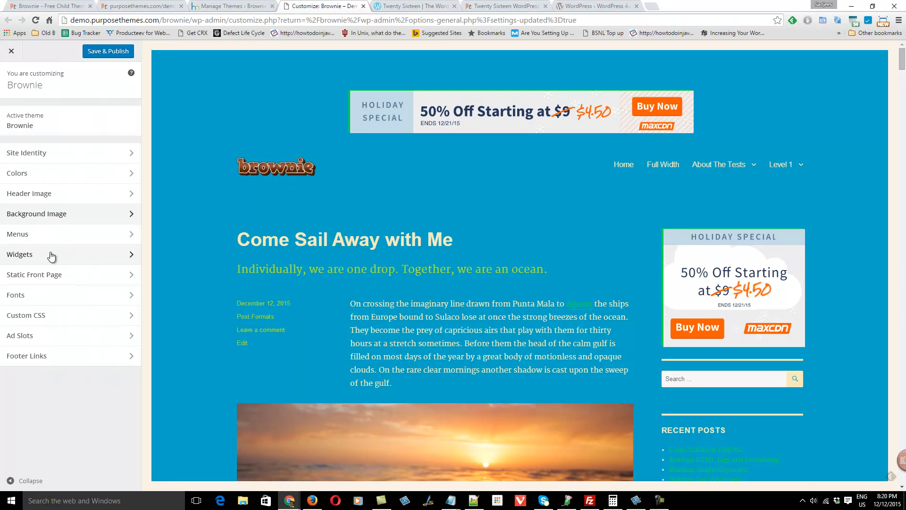
click(20, 254)
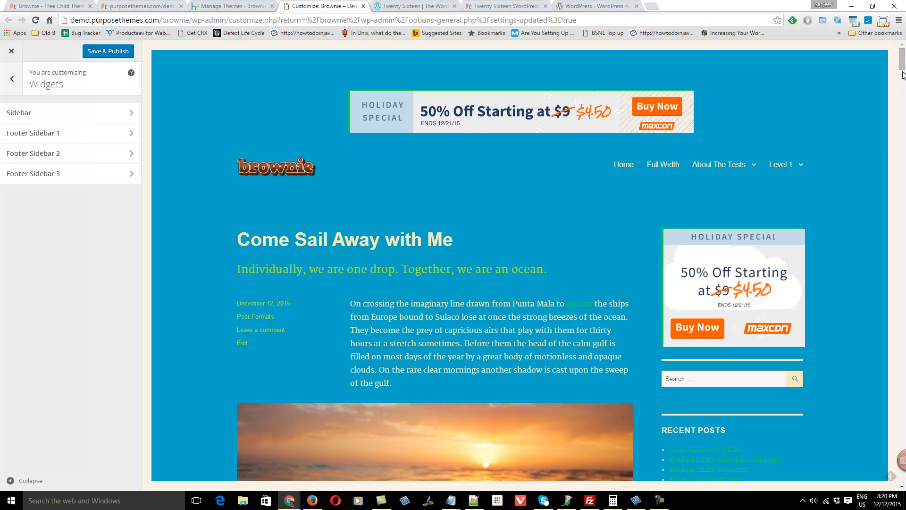
scroll(down, 3)
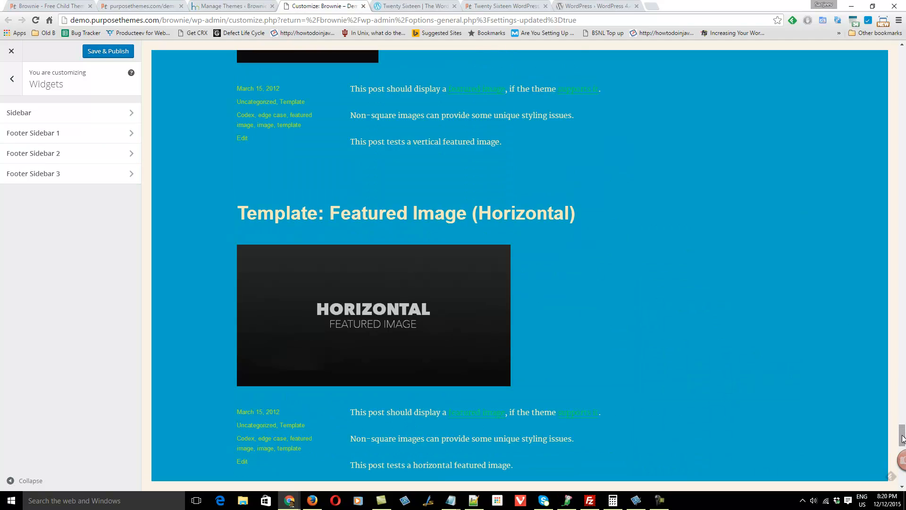
scroll(up, 3)
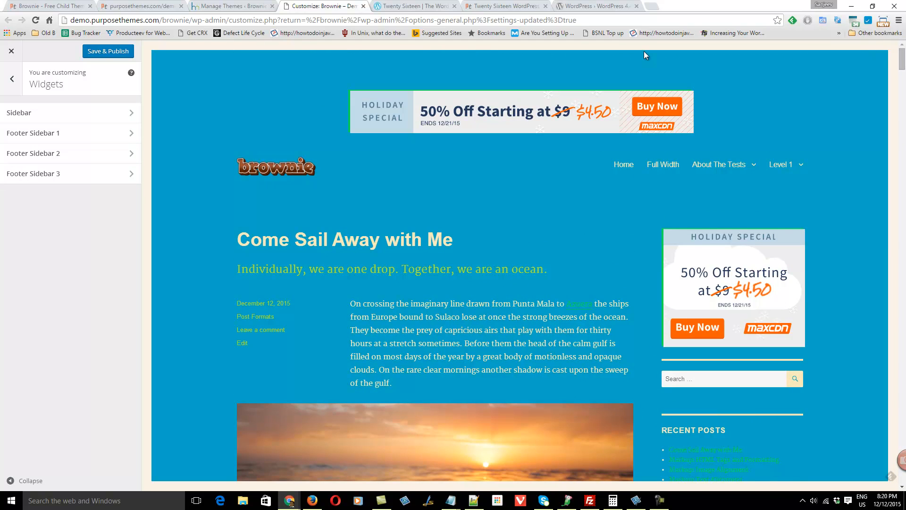
click(10, 79)
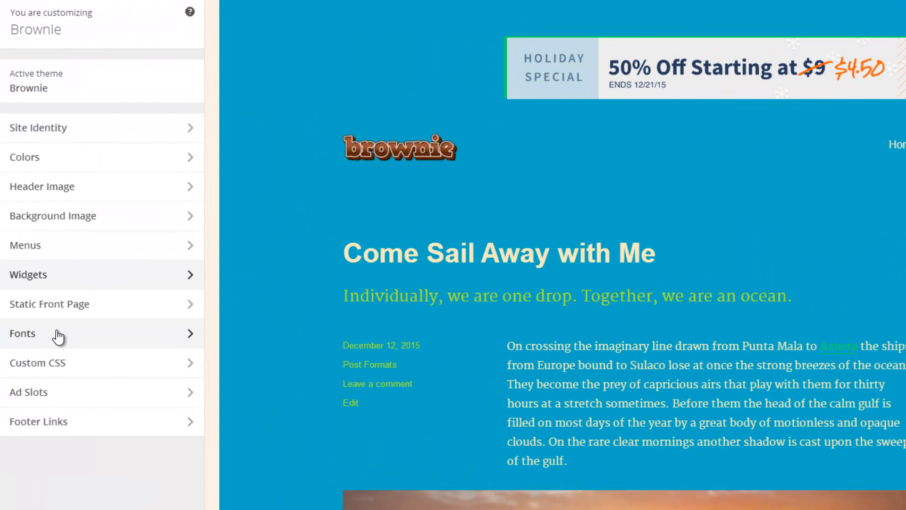
- View the Fonts settings: Roboto 700 for headings and Josefin Sans for body content
click(23, 333)
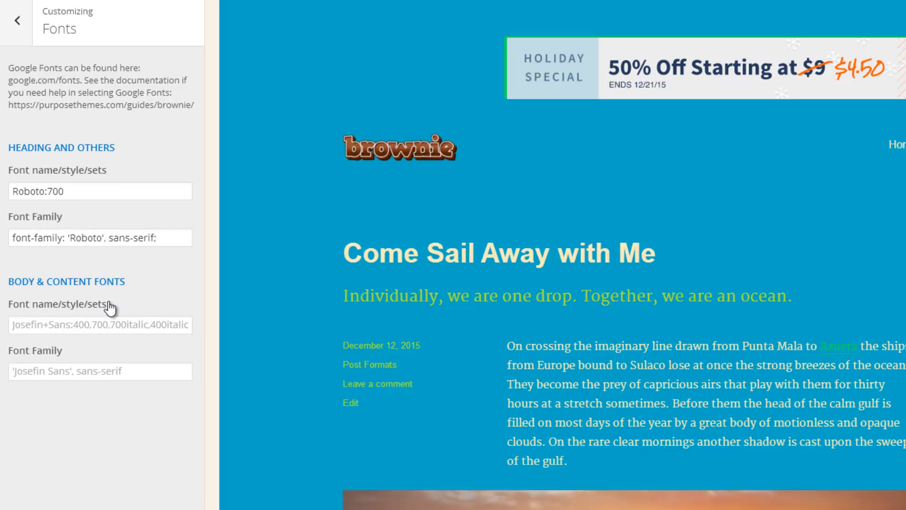
mouse_move(11, 46)
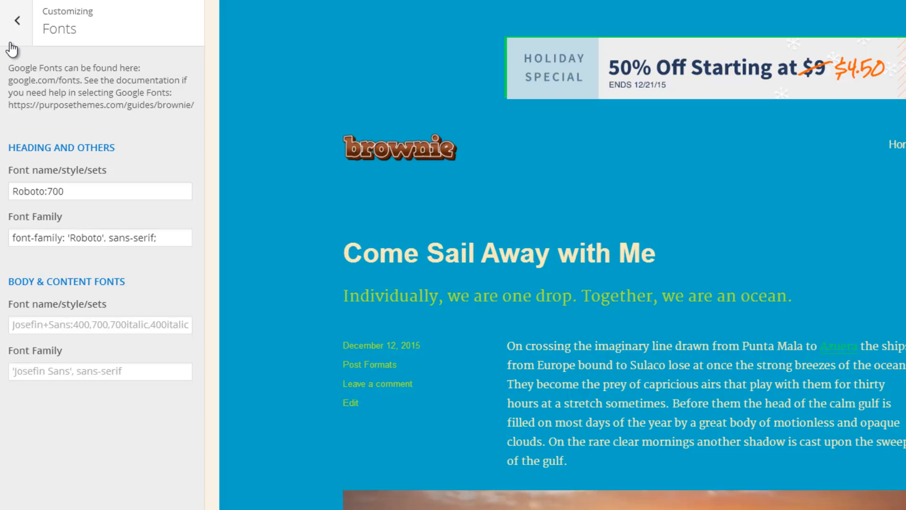
- Complete the custom CSS rule .menu-item-1636 a{color:red;} so that menu item's link turns red
click(17, 20)
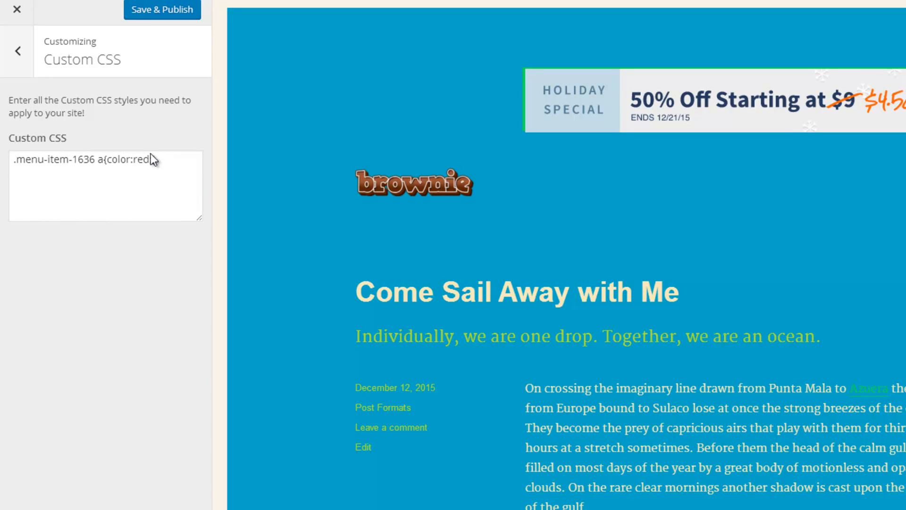
text(;})
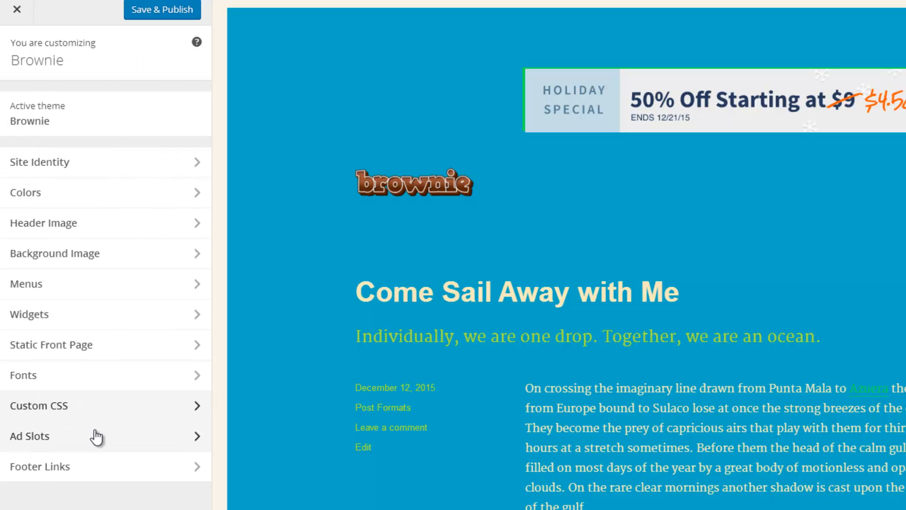
mouse_move(102, 437)
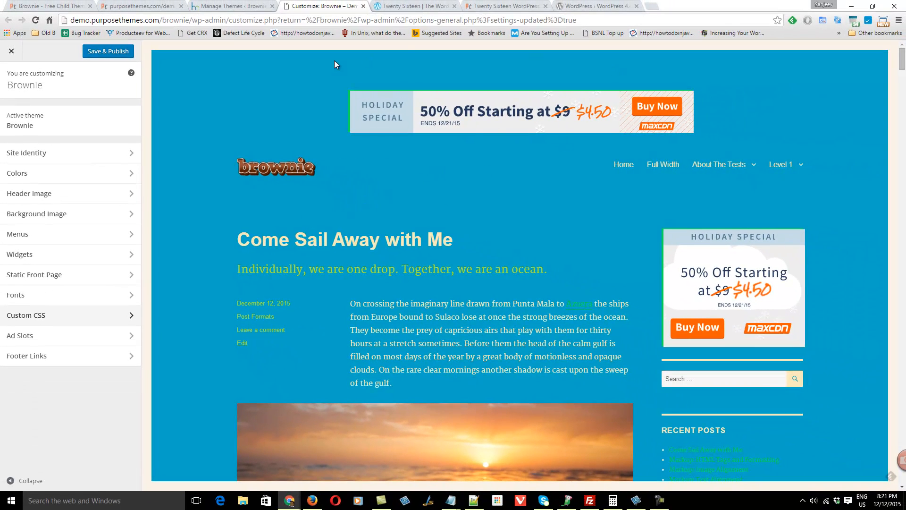
mouse_move(629, 211)
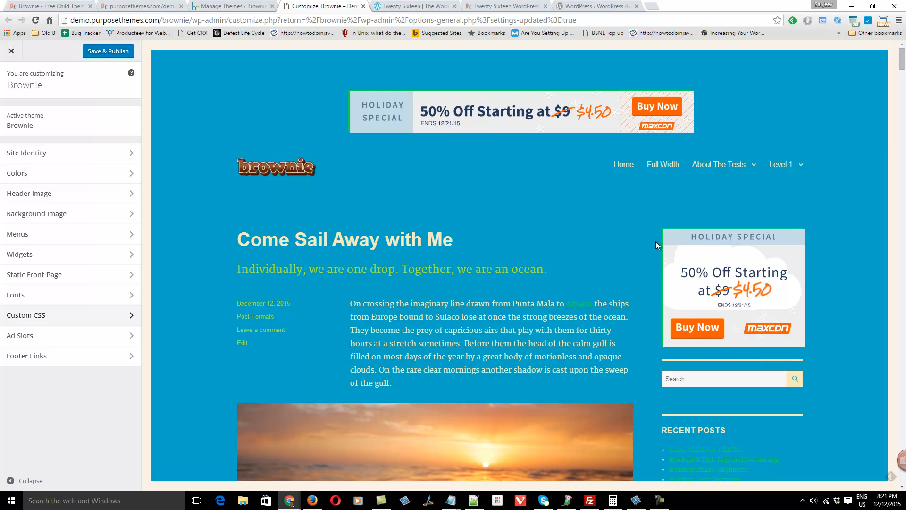
mouse_move(56, 336)
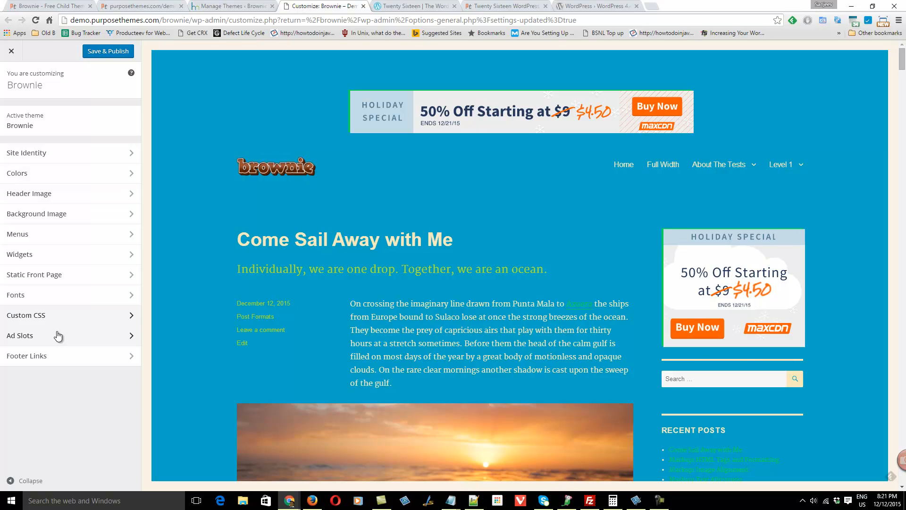
- Review the Above Header and Above Sidebar ad codes and the empty mobile ad code field
click(19, 335)
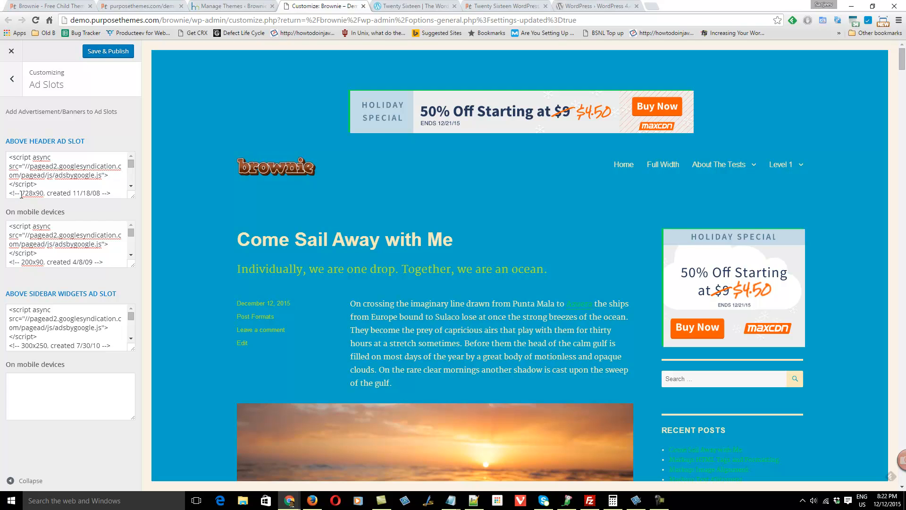
mouse_move(601, 135)
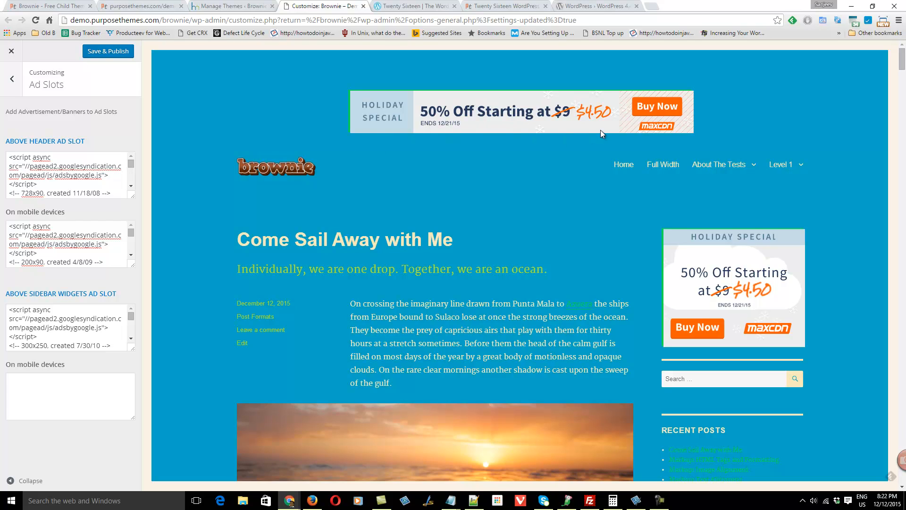
mouse_move(12, 221)
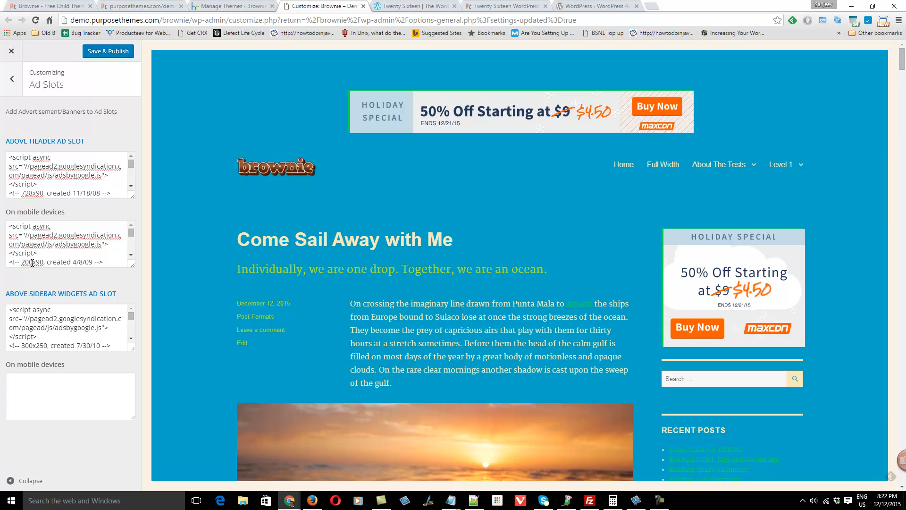
mouse_move(592, 63)
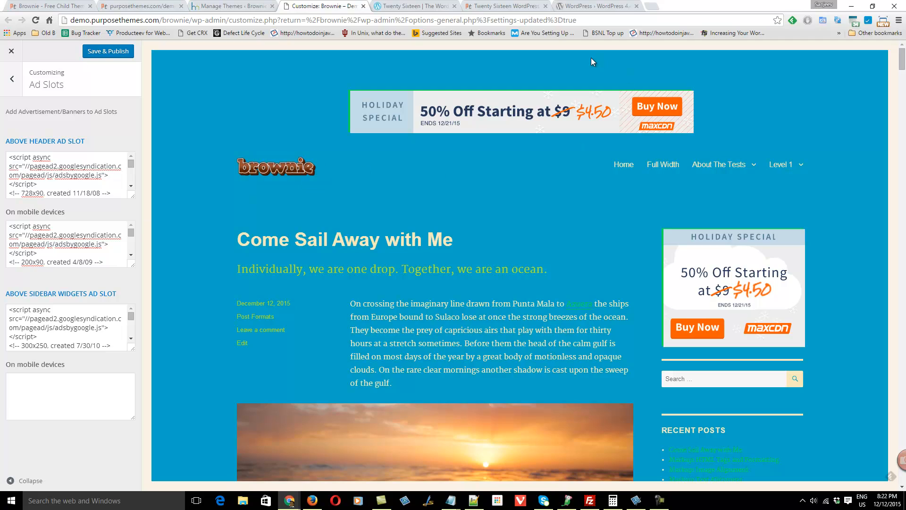
mouse_move(554, 140)
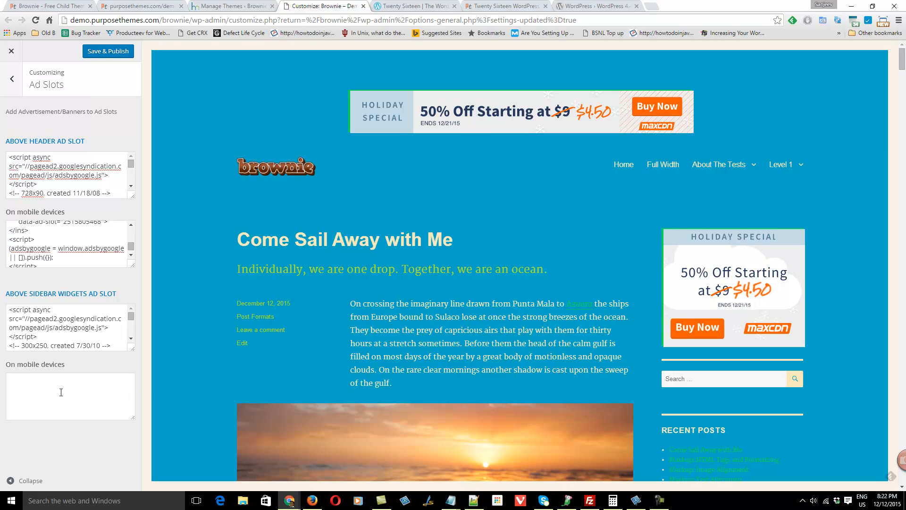
click(69, 395)
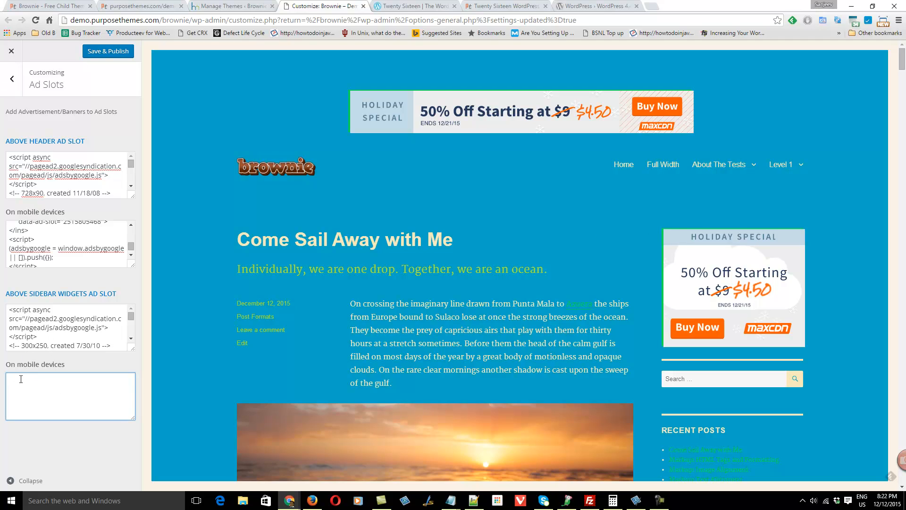
click(10, 78)
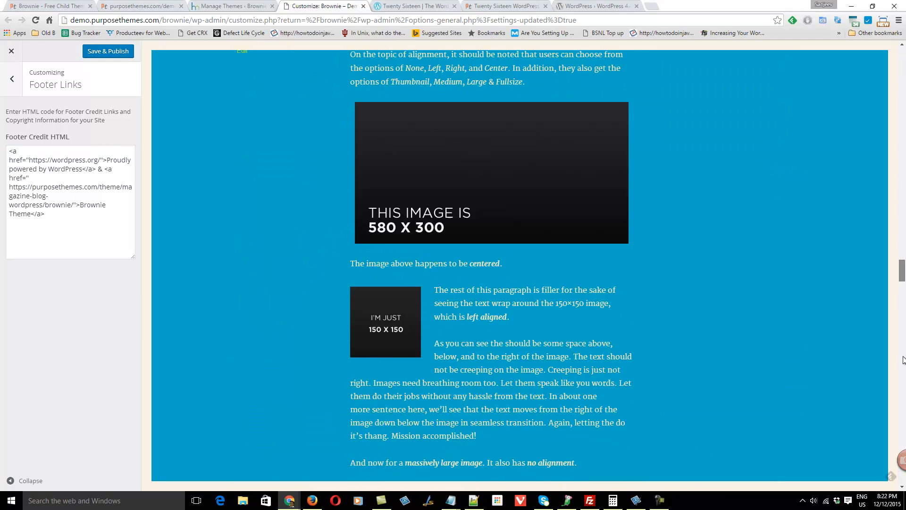
- Bring the preview down to the footer credit 'Proudly powered by WordPress & Brownie Theme'
scroll(down, 3)
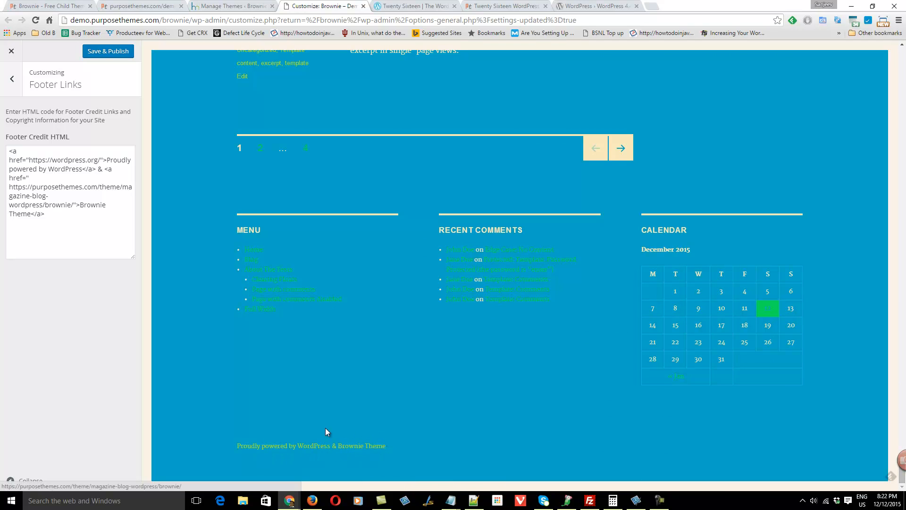
mouse_move(324, 438)
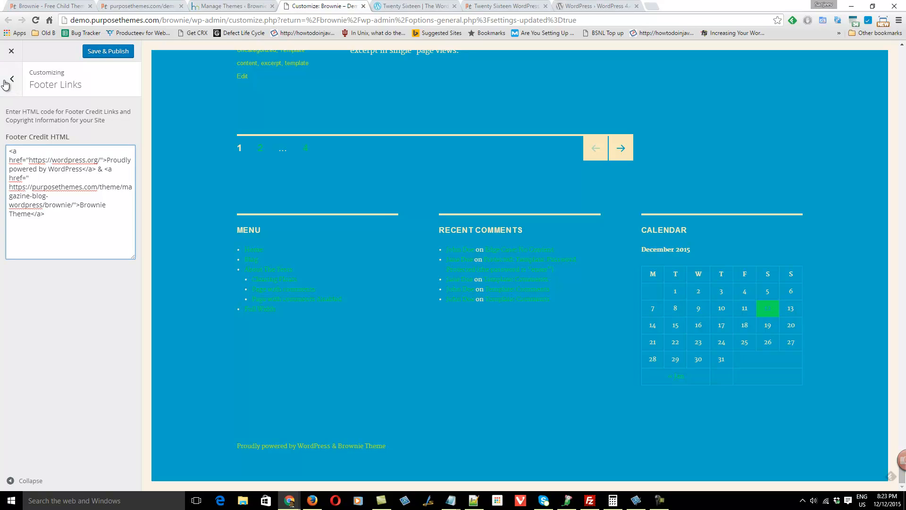
- Leave Footer Links and return to Brownie's main customization sections list
click(11, 78)
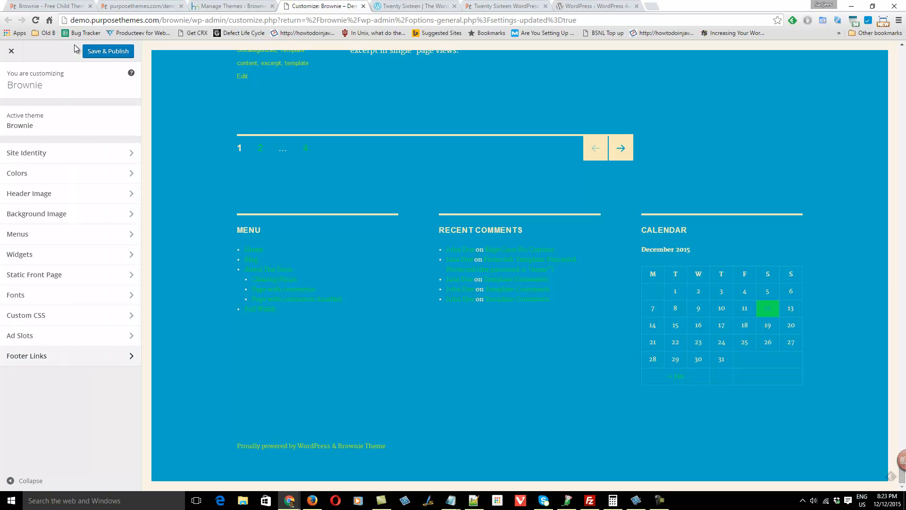
mouse_move(115, 132)
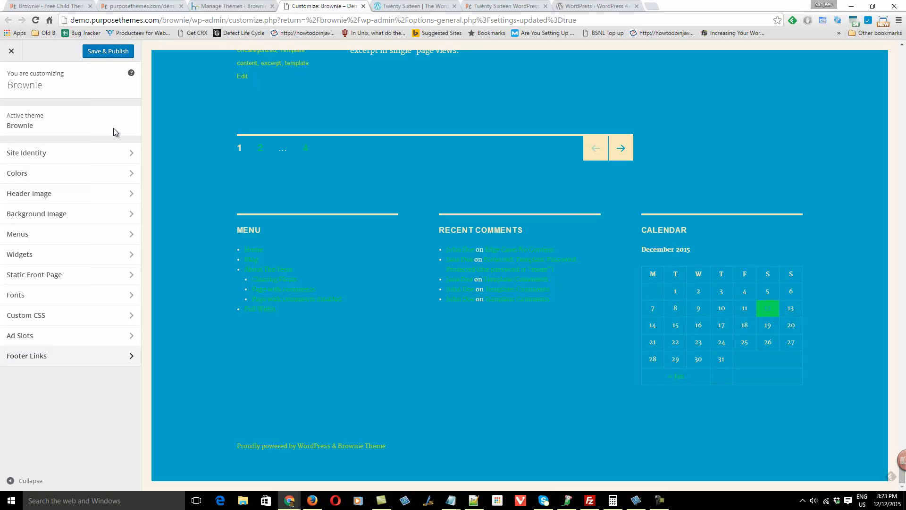
mouse_move(2, 143)
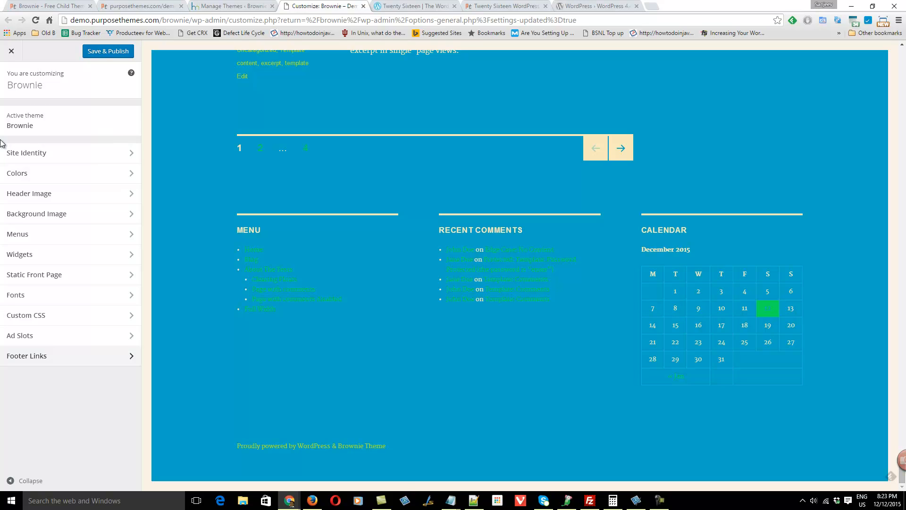
mouse_move(7, 69)
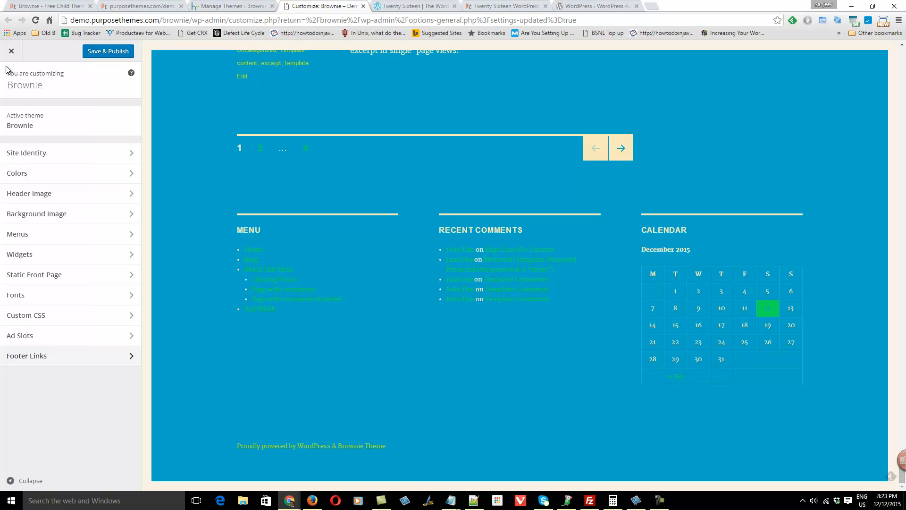